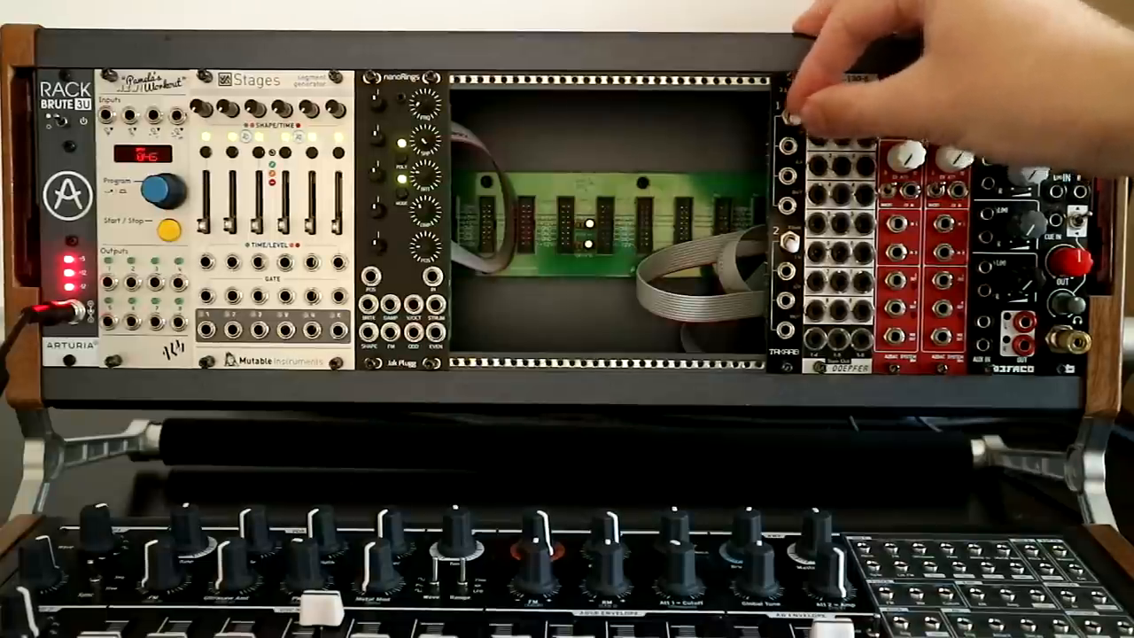
mouse_move(887, 284)
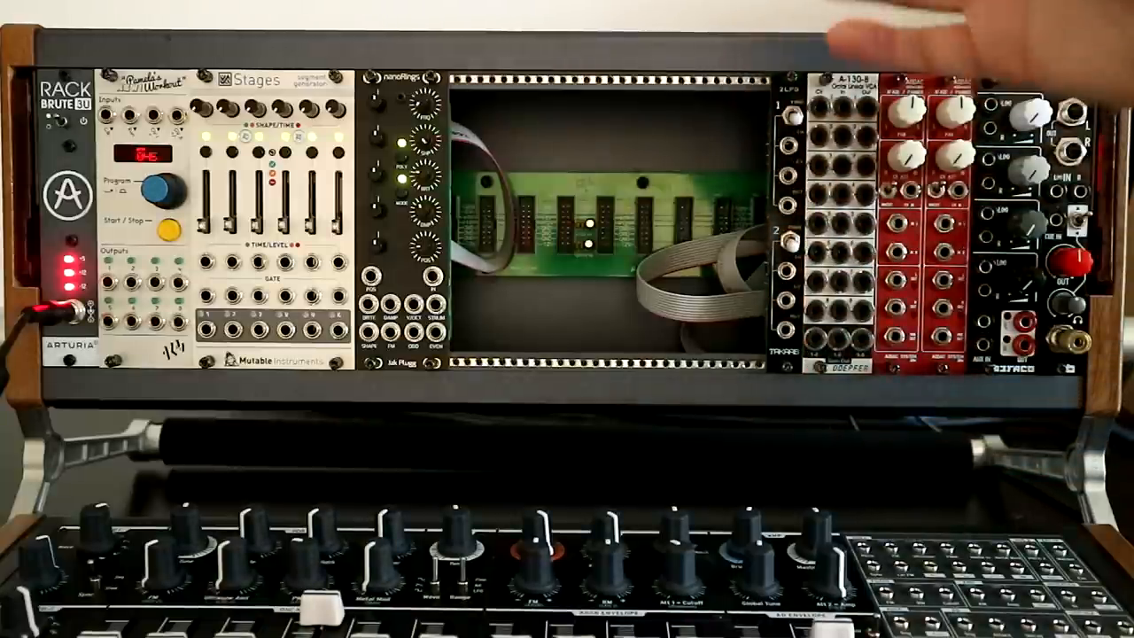
mouse_move(930, 221)
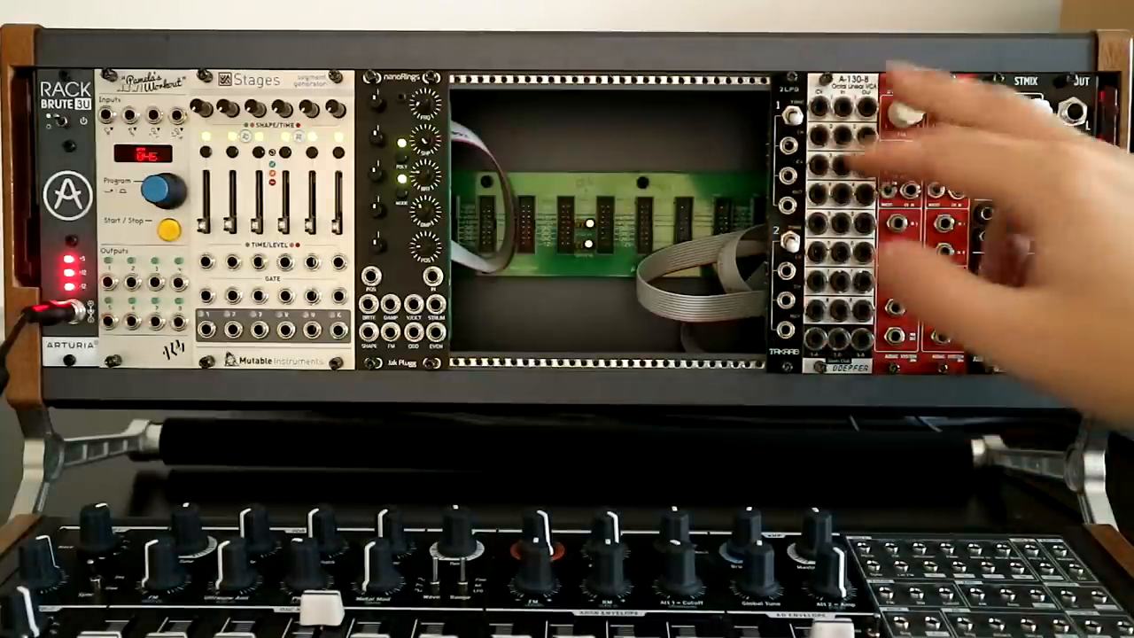